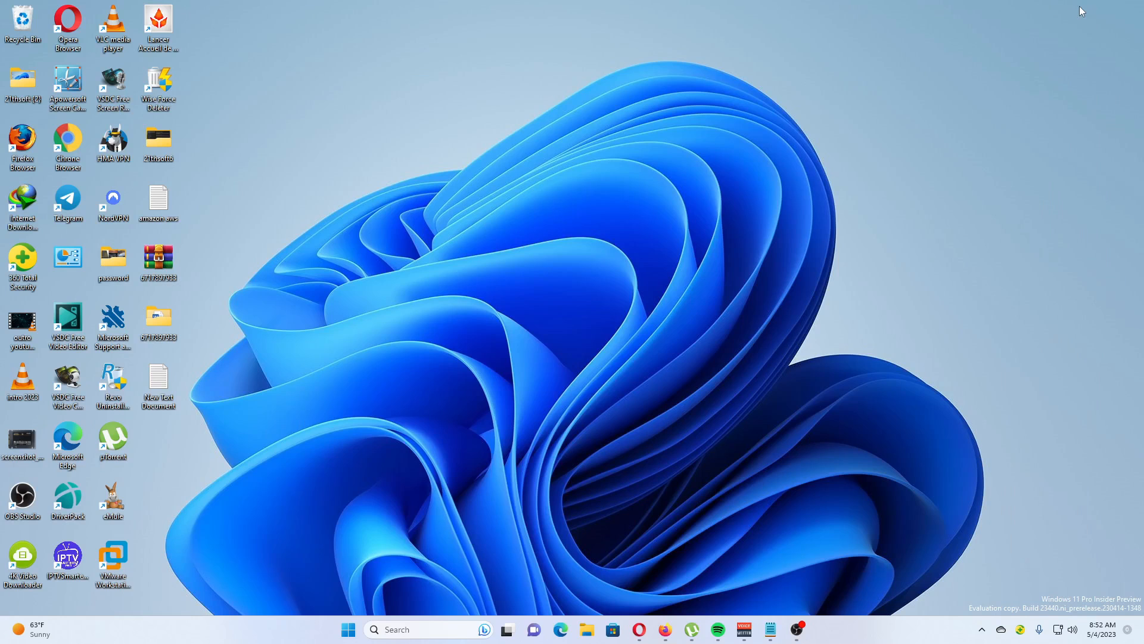
mouse_move(1077, 16)
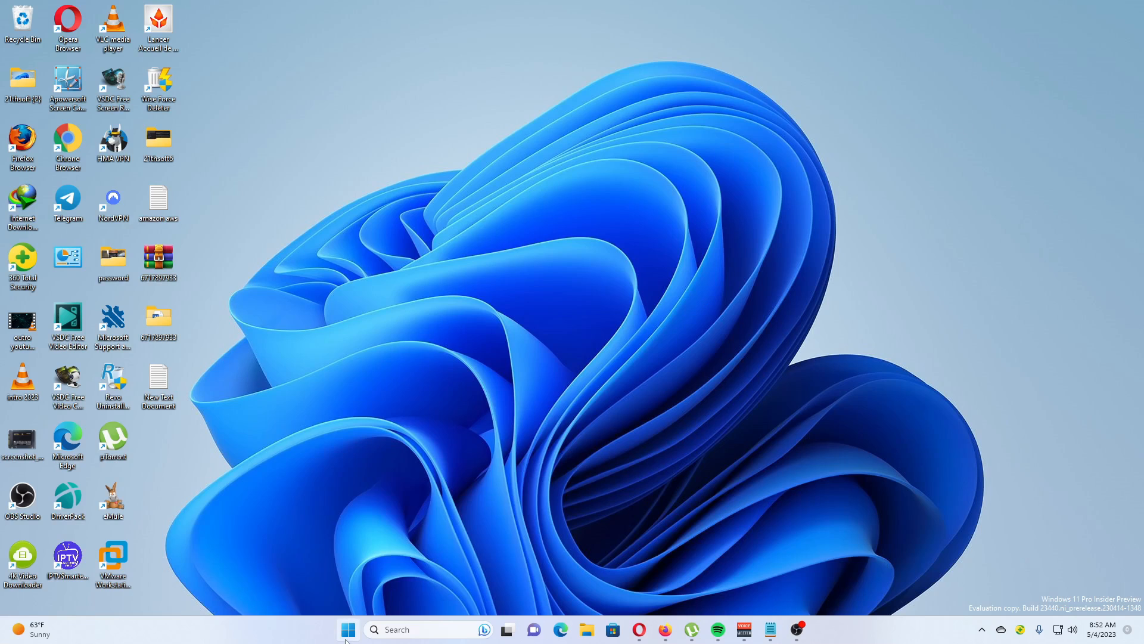
Launch Windows Settings from the Start button's right-click menu.
right_click(347, 630)
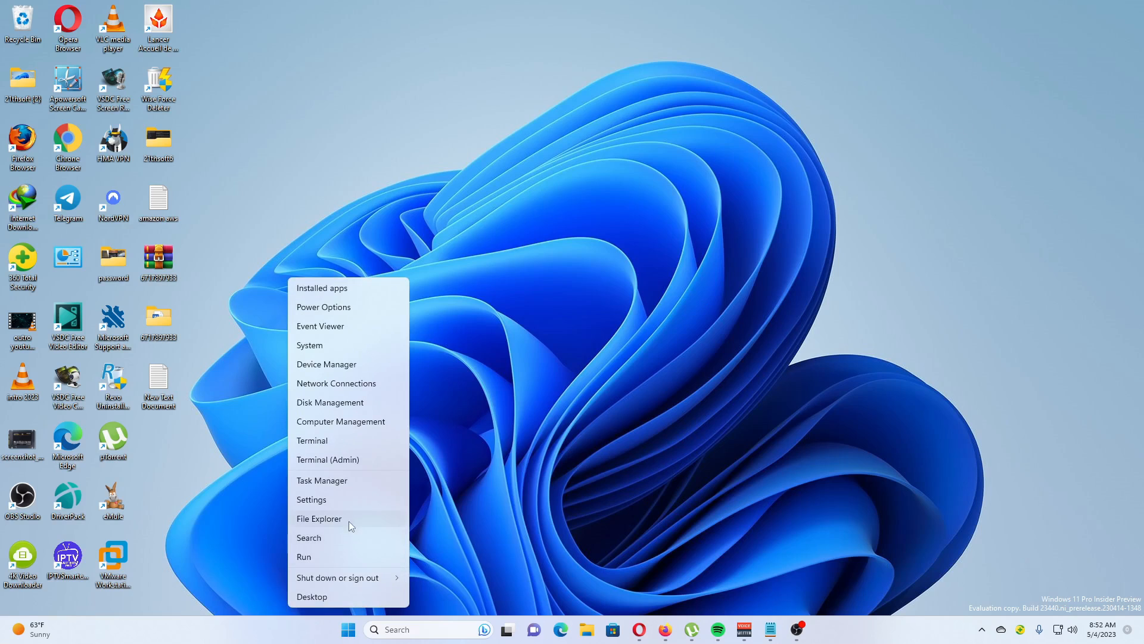
click(311, 499)
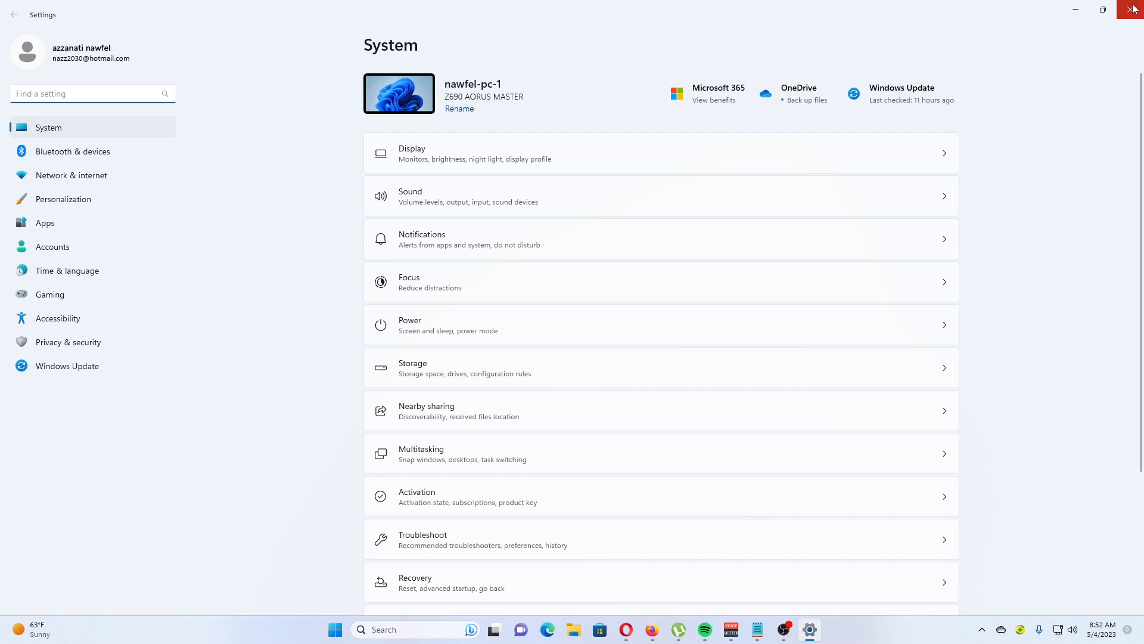
mouse_move(914, 140)
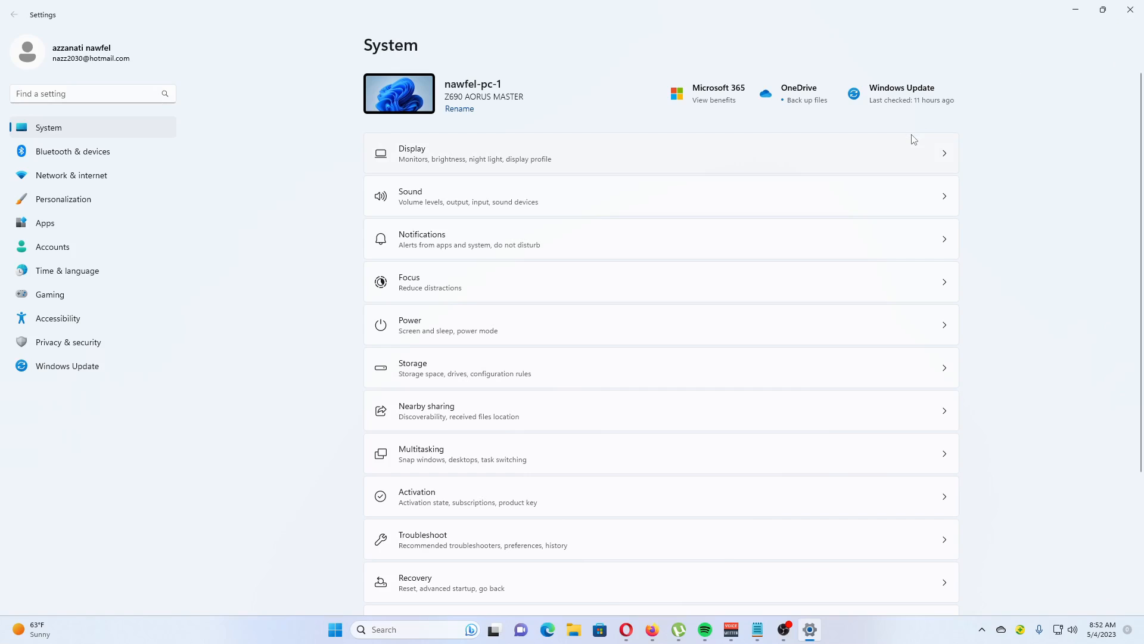
mouse_move(673, 222)
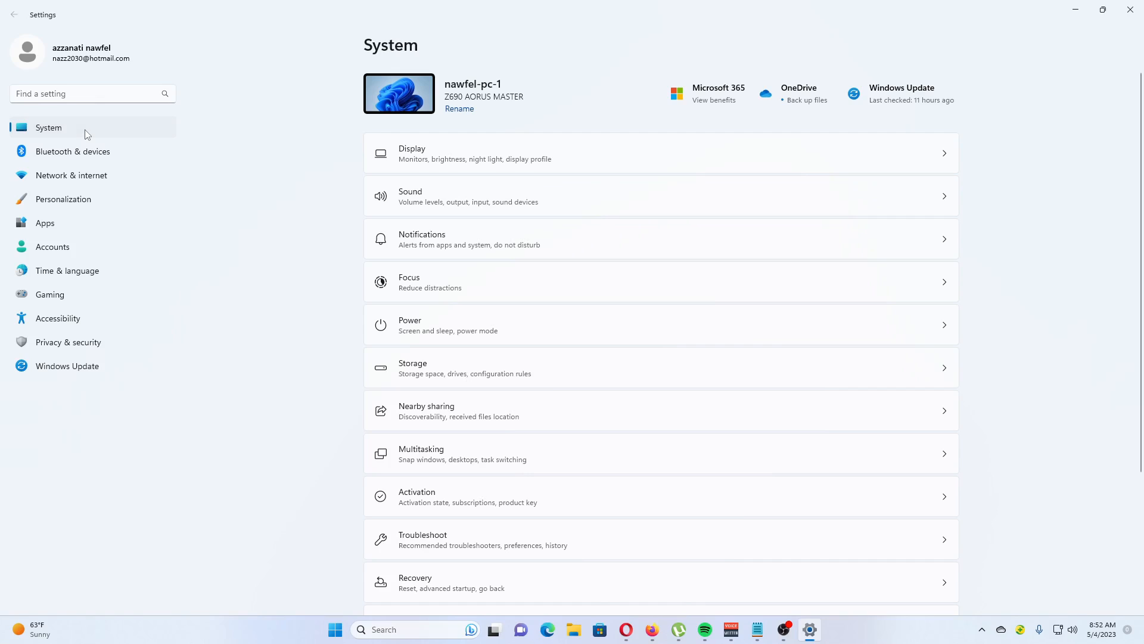
mouse_move(472, 152)
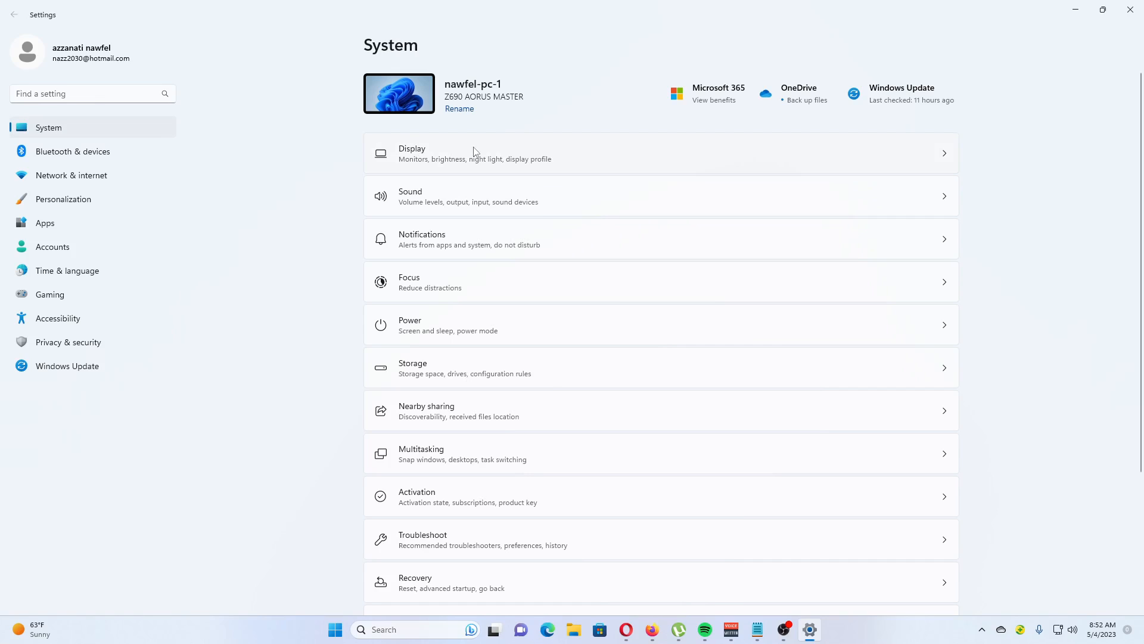
mouse_move(478, 159)
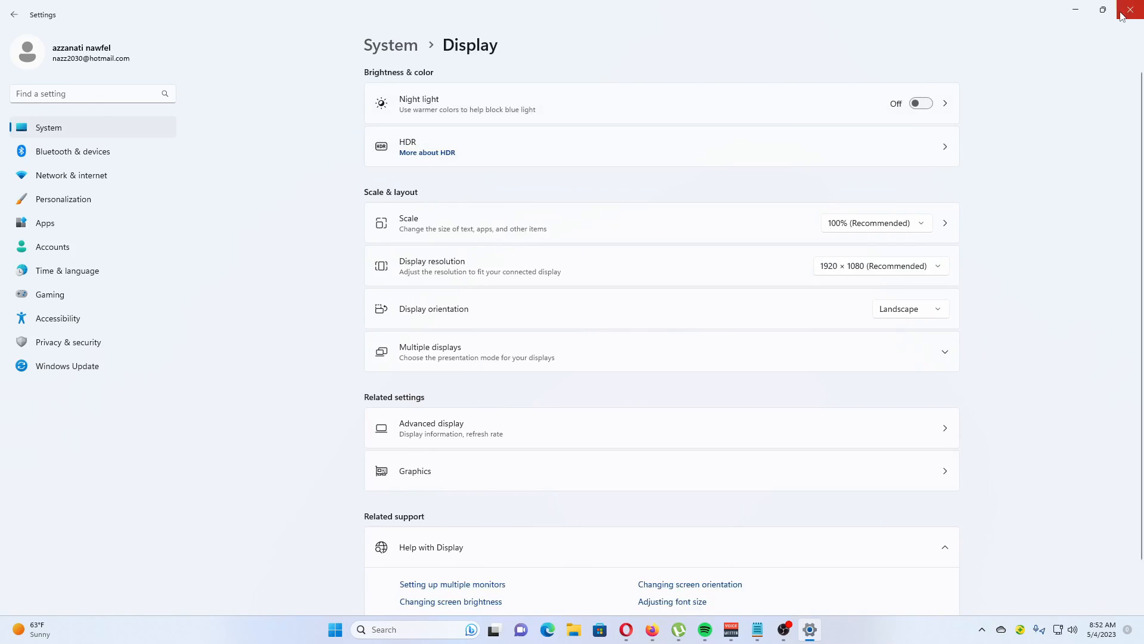
click(1130, 10)
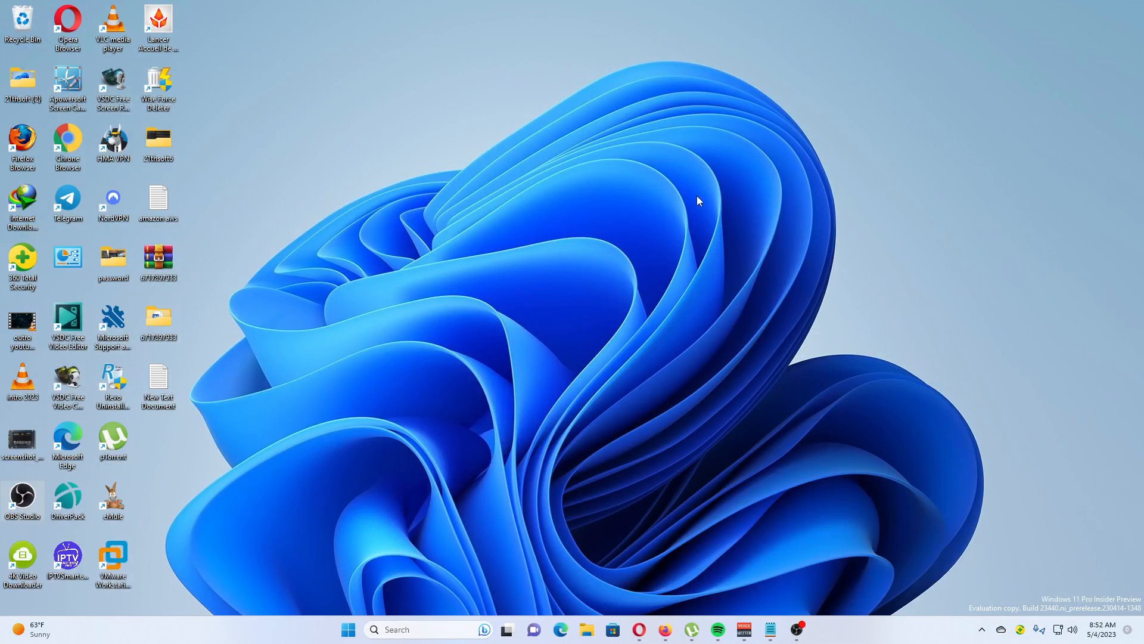
mouse_move(641, 380)
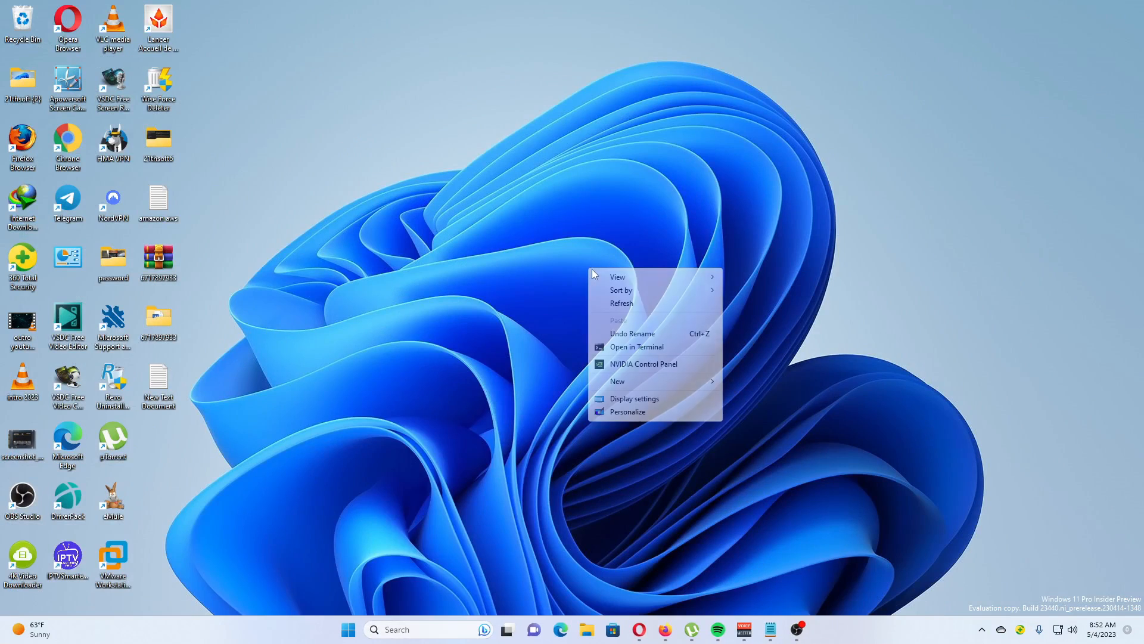
click(633, 398)
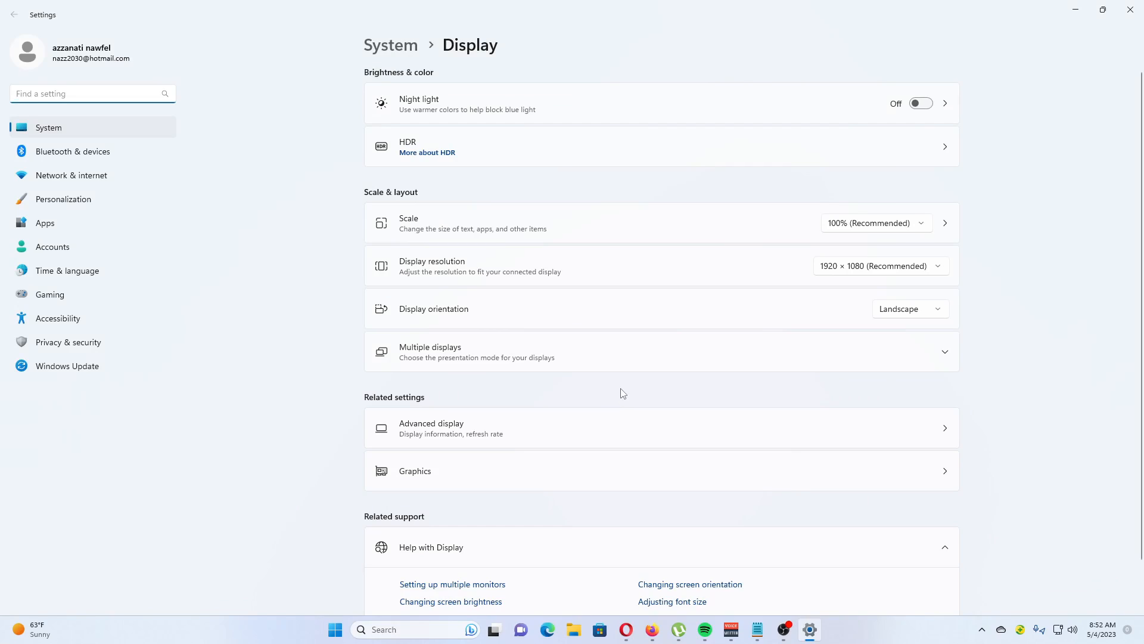
mouse_move(549, 299)
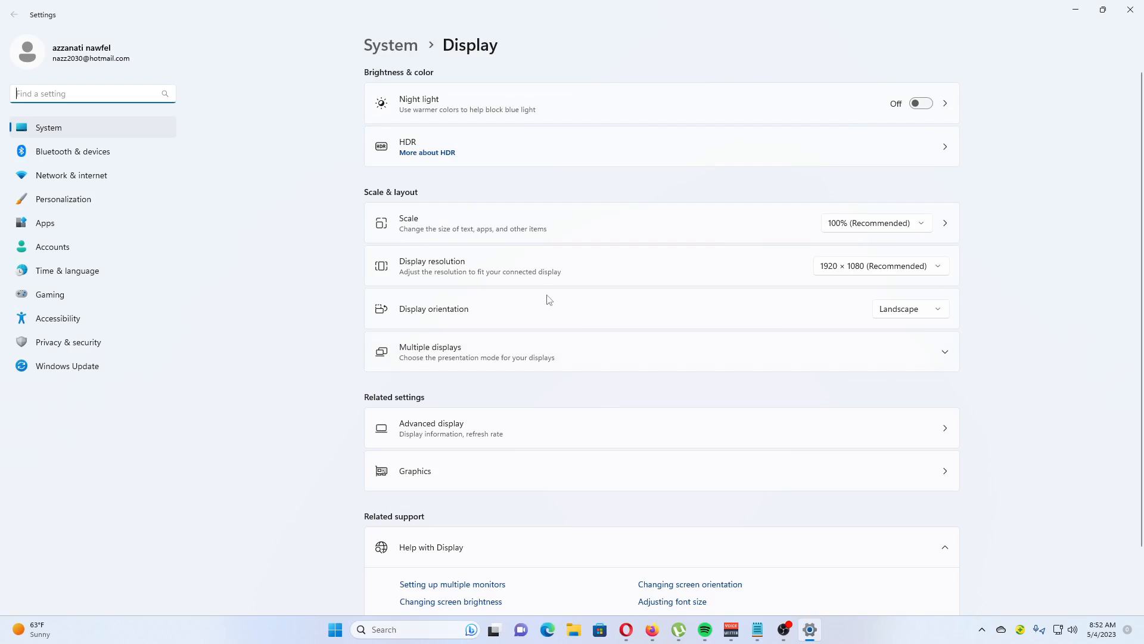
Expand the Scale dropdown to list 100%, 125%, 150% and 175% options.
click(875, 222)
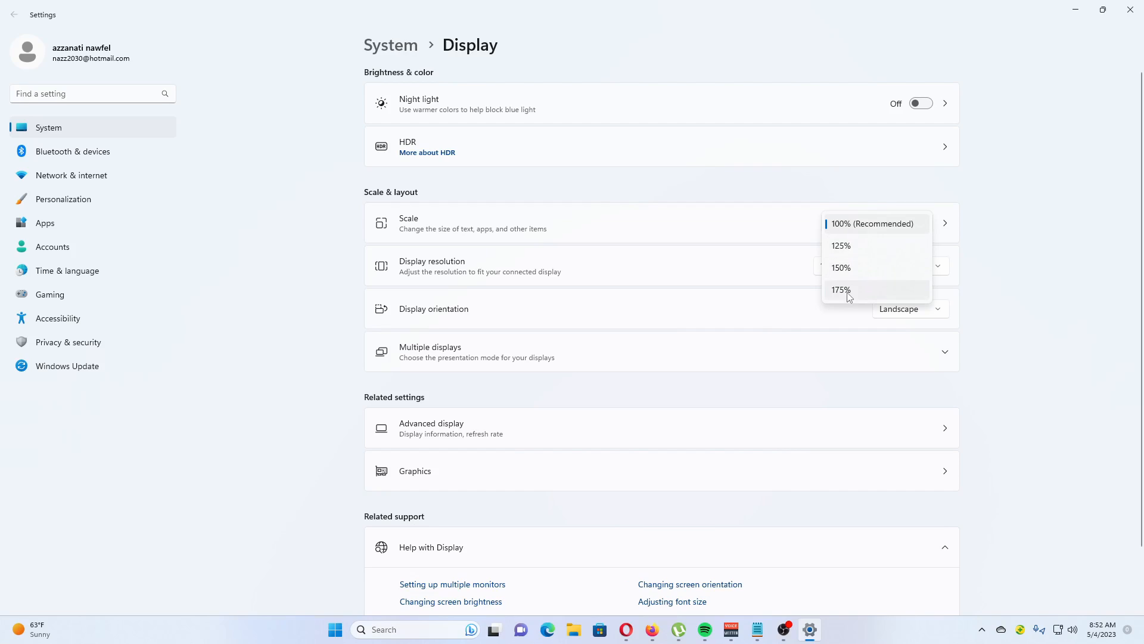
mouse_move(843, 268)
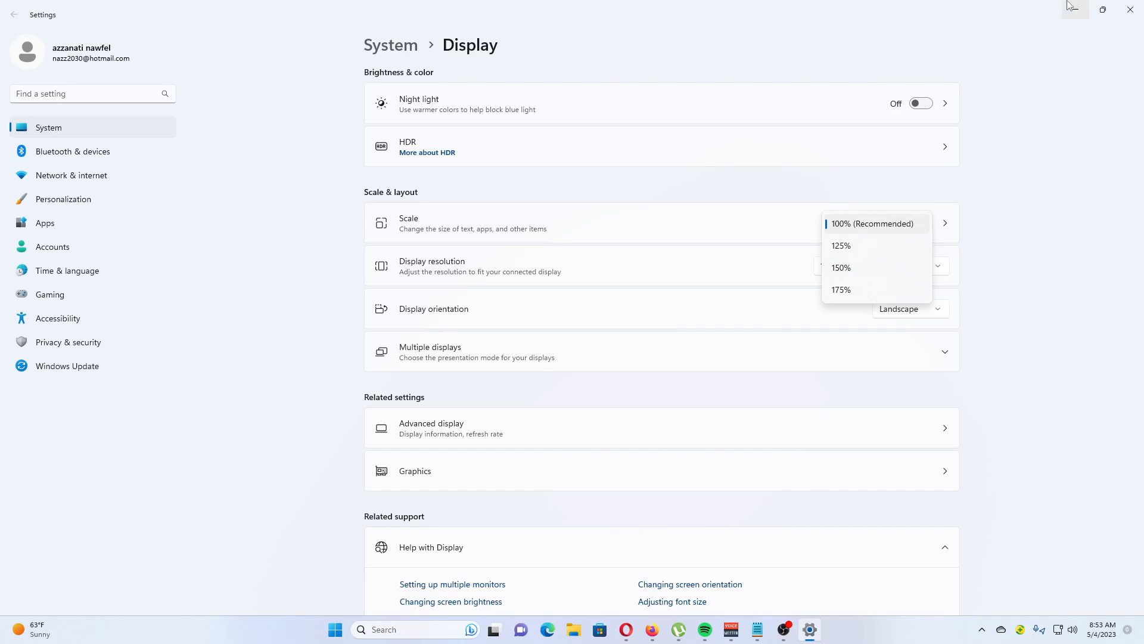
mouse_move(1043, 204)
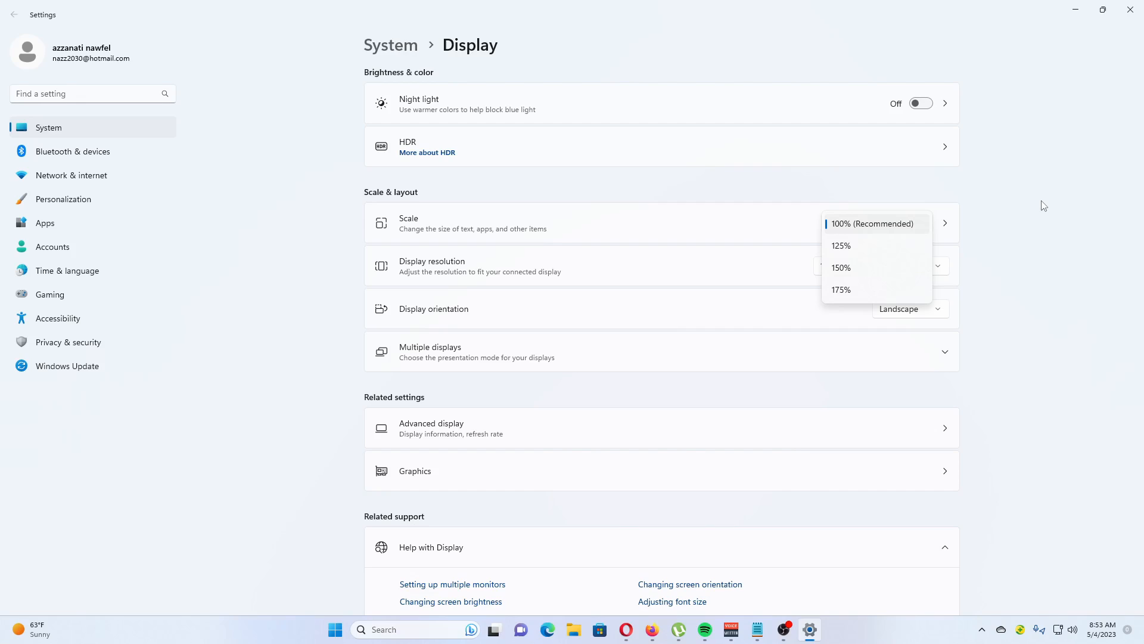
mouse_move(1098, 27)
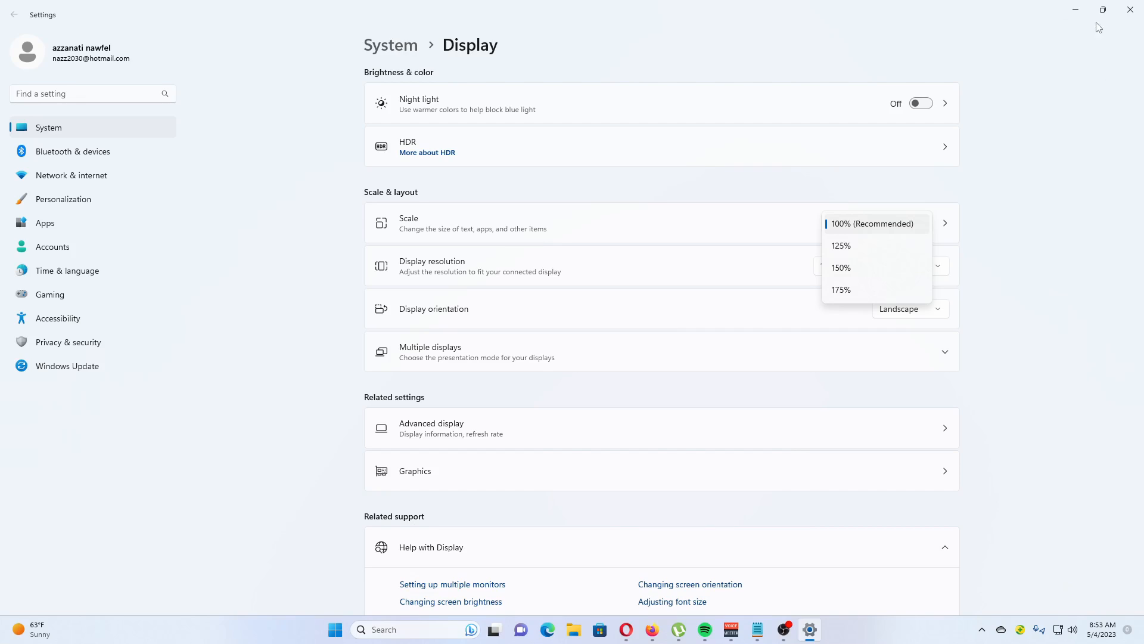
mouse_move(1075, 10)
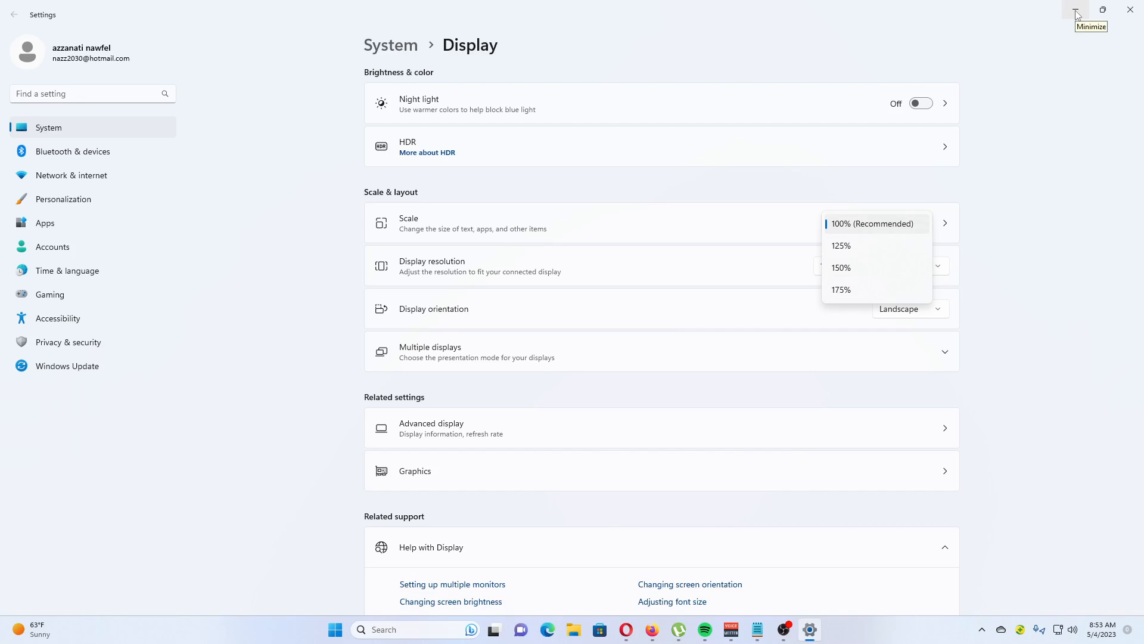